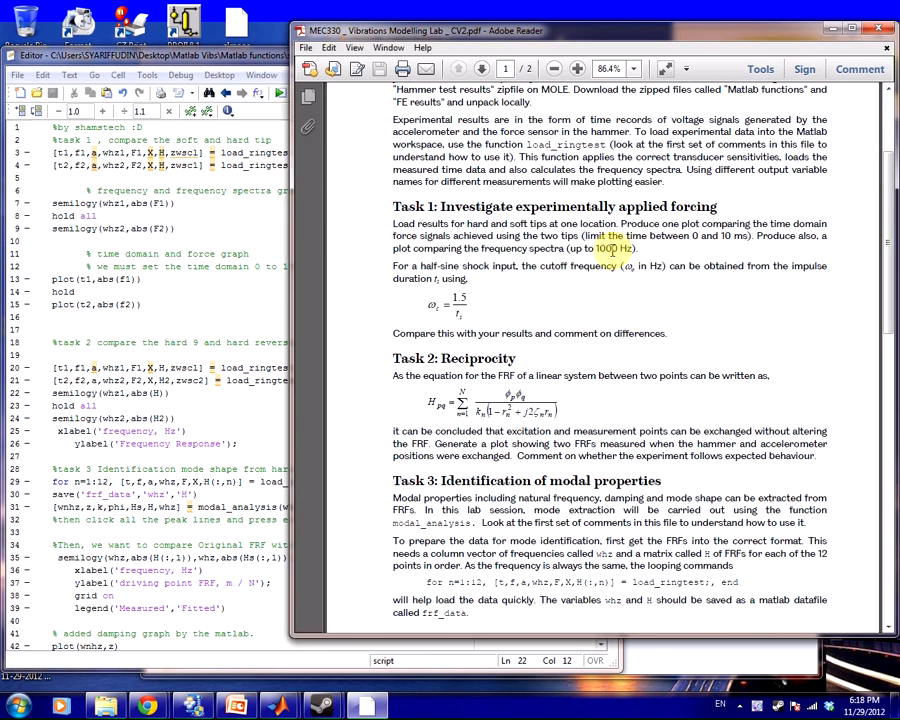
- Scroll through the MEC330 vibrations lab handout, reading Task 1 through Task 4
scroll("up", 3)
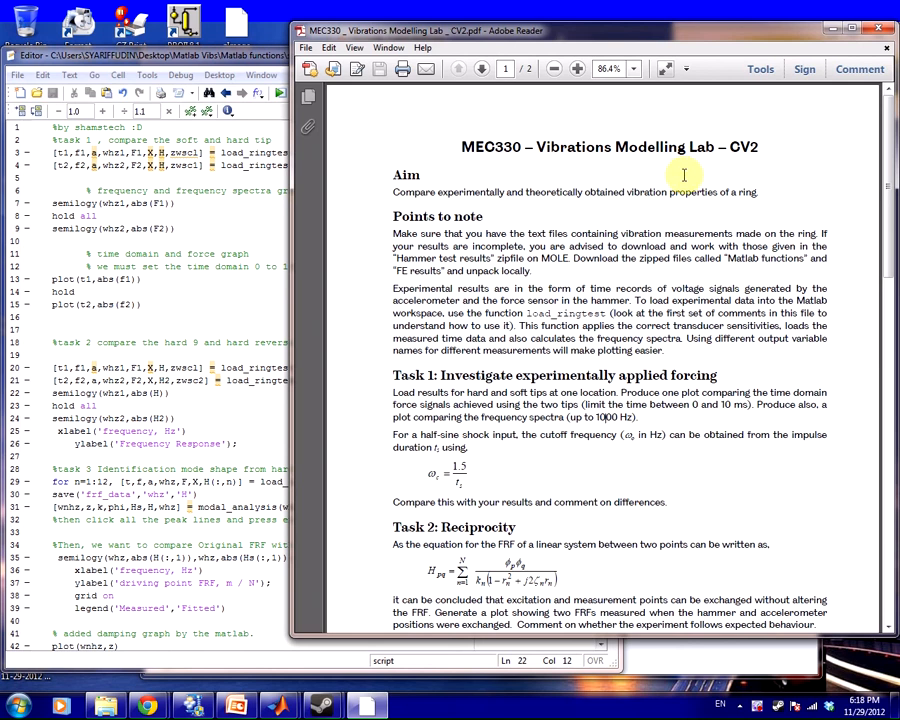
mouse_move(390, 196)
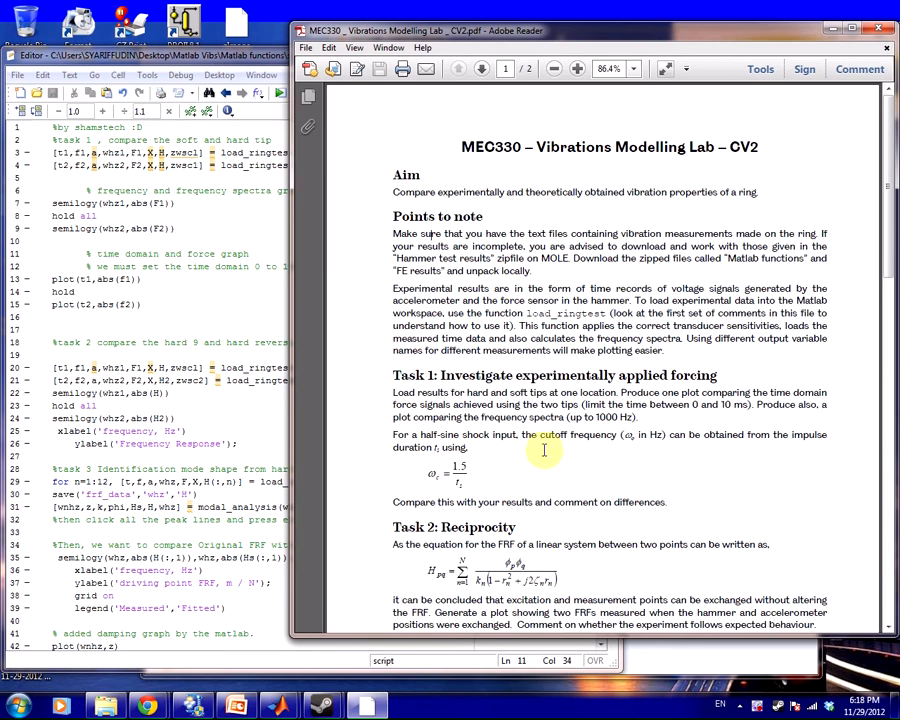
scroll("down", 3)
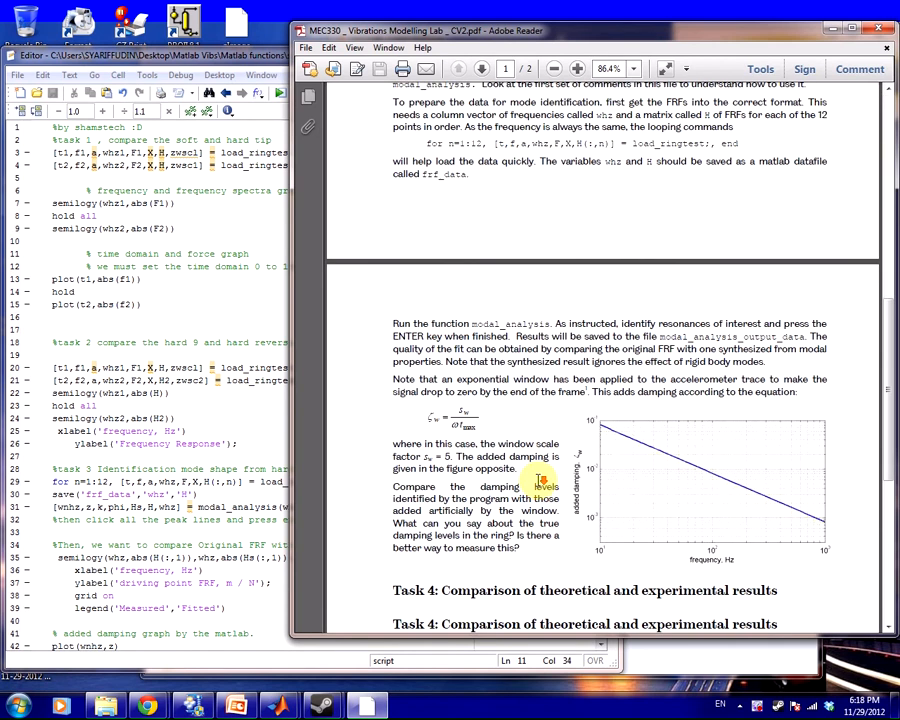
scroll("down", 3)
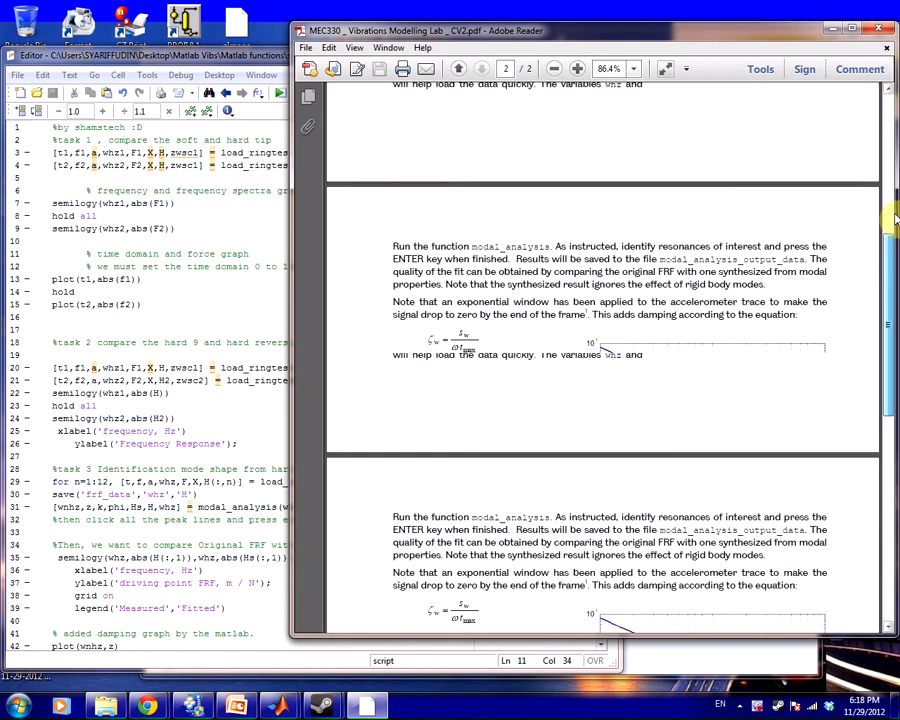
scroll("up", 3)
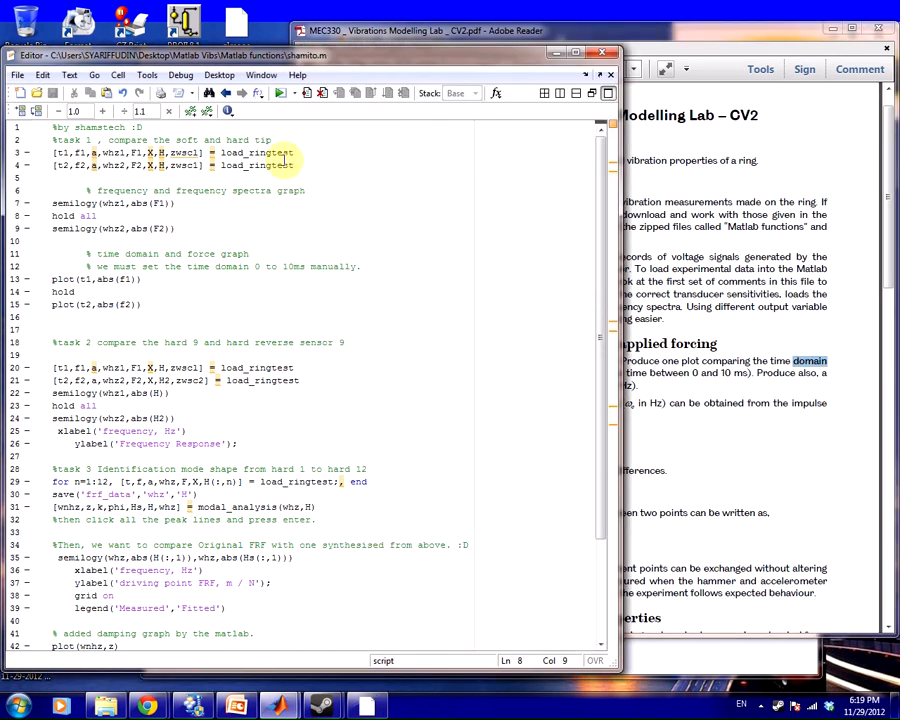
- Run lines 3–4, loading Soft 5 and a second file from Experiment Hammer test results
triple_click(170, 152)
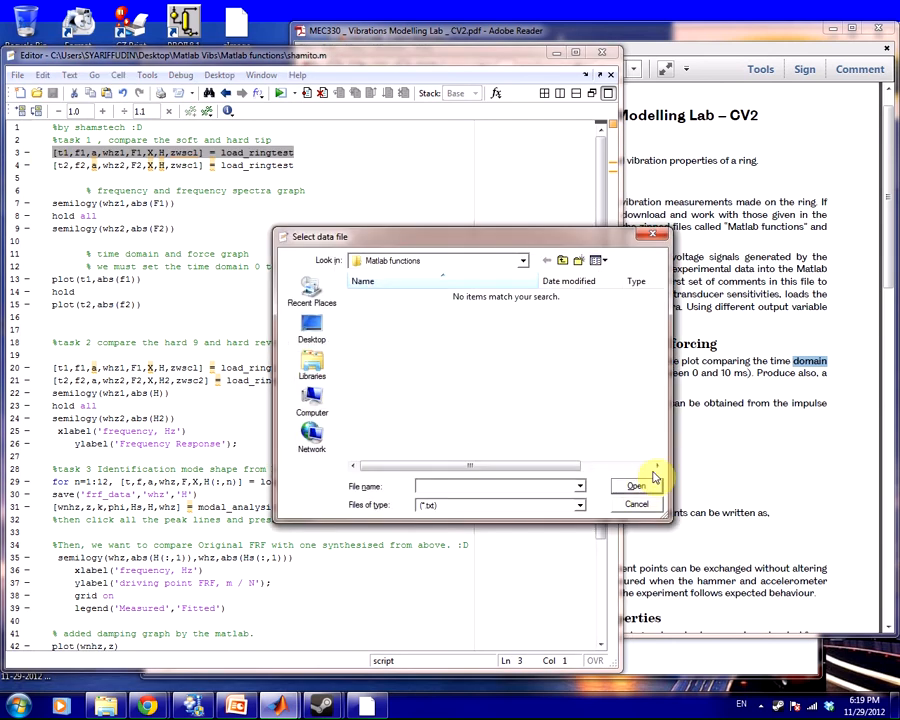
left_click(546, 260)
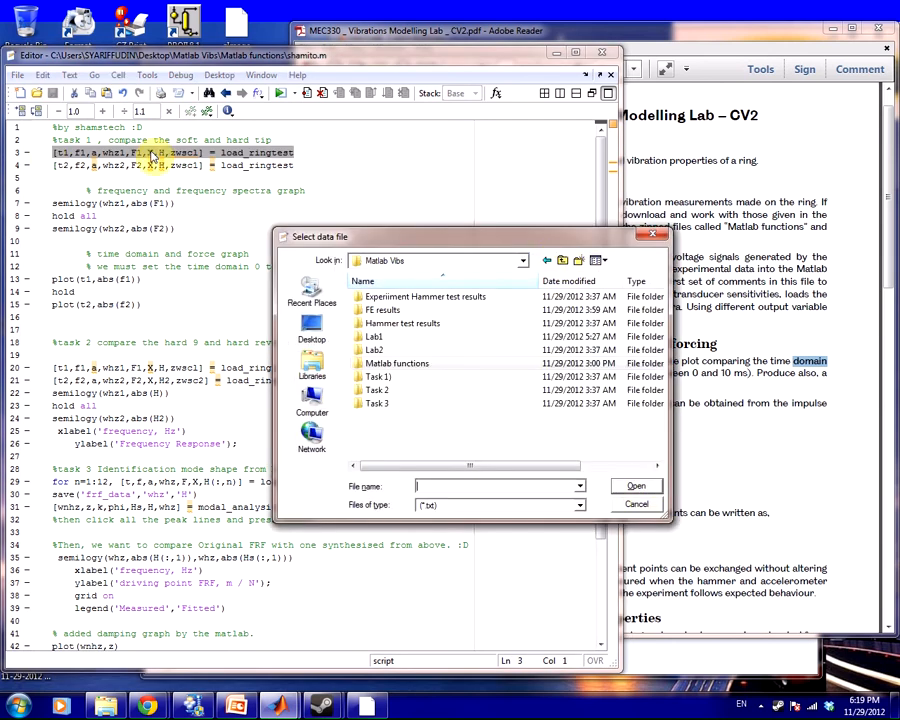
double_click(424, 296)
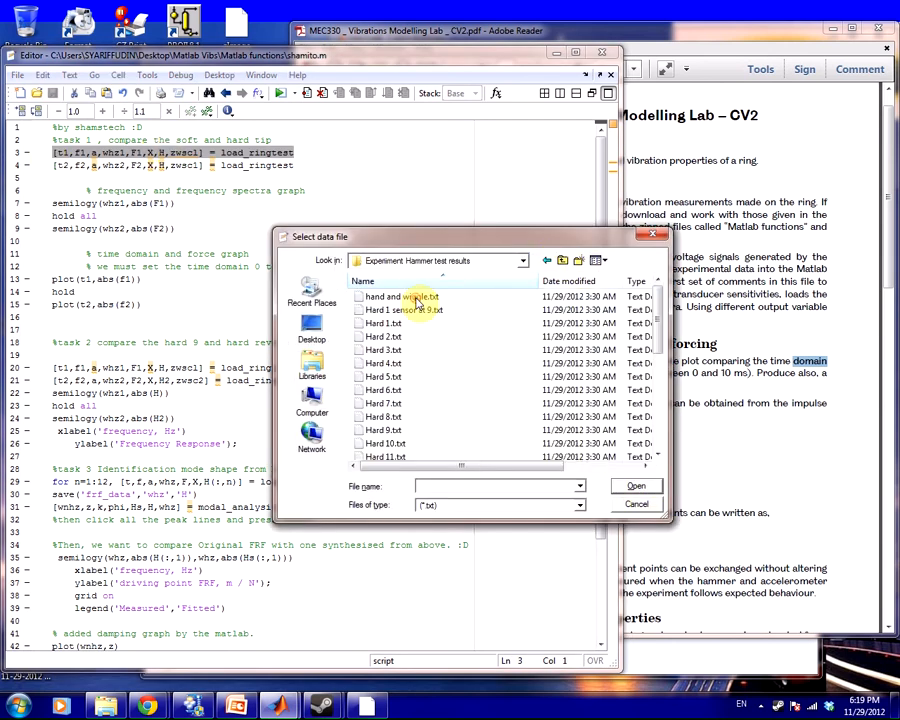
scroll("down", 3)
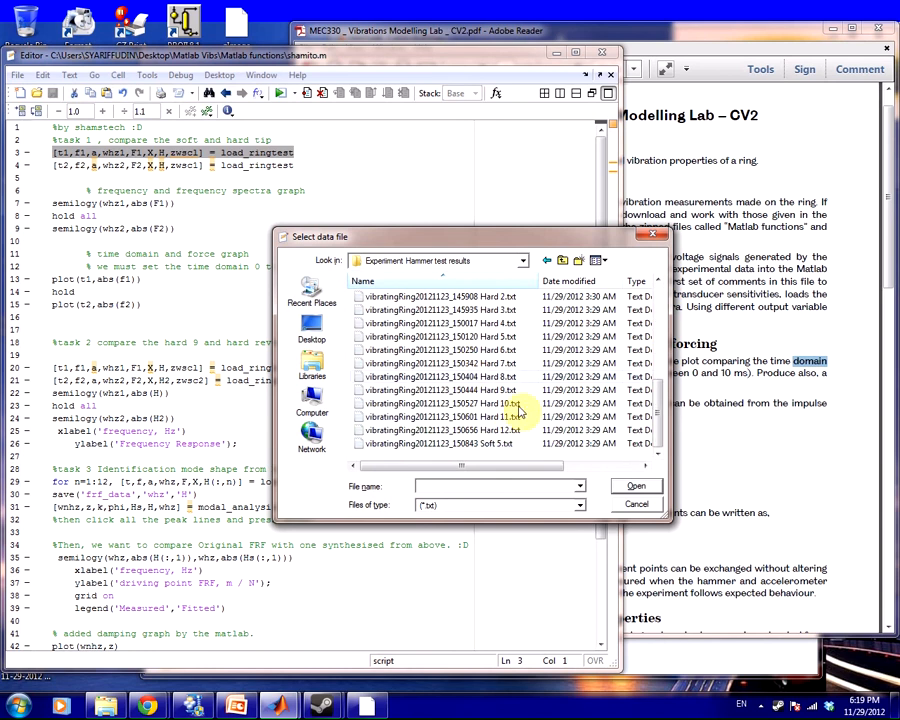
left_click(440, 443)
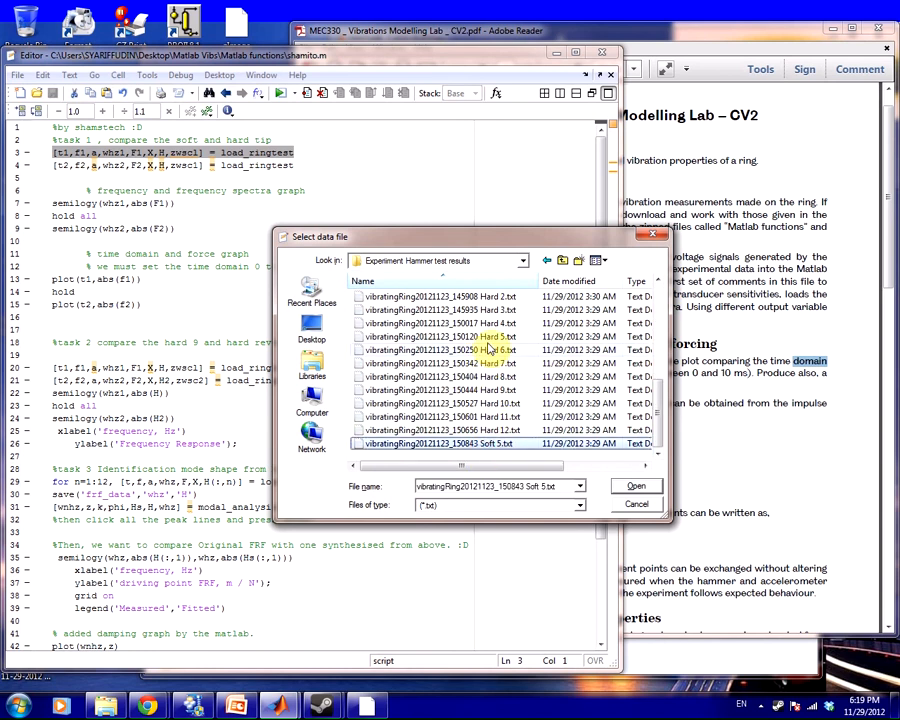
mouse_move(490, 345)
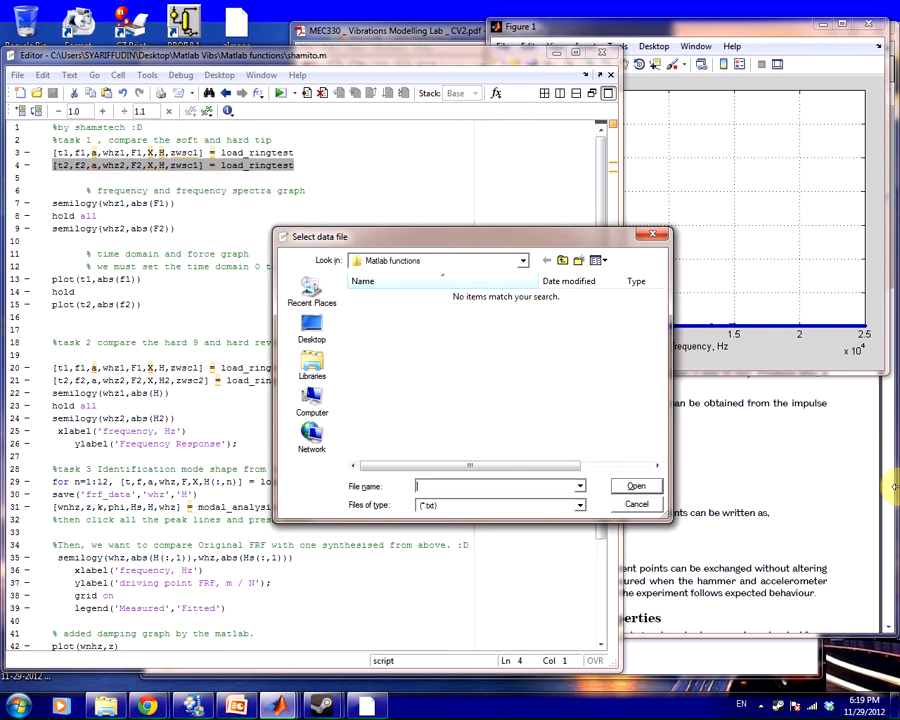
left_click(547, 260)
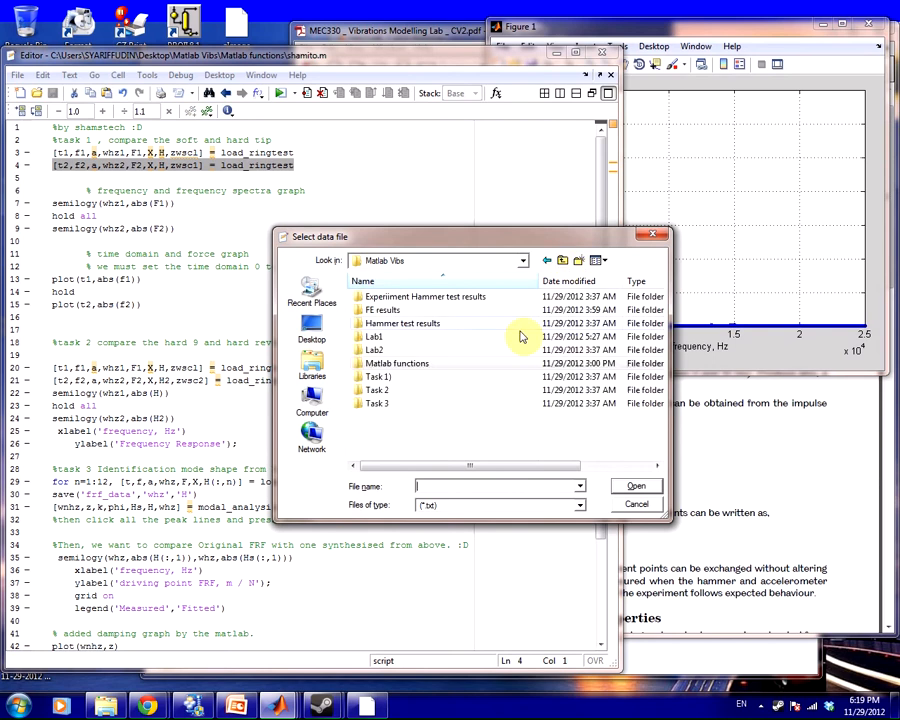
double_click(425, 296)
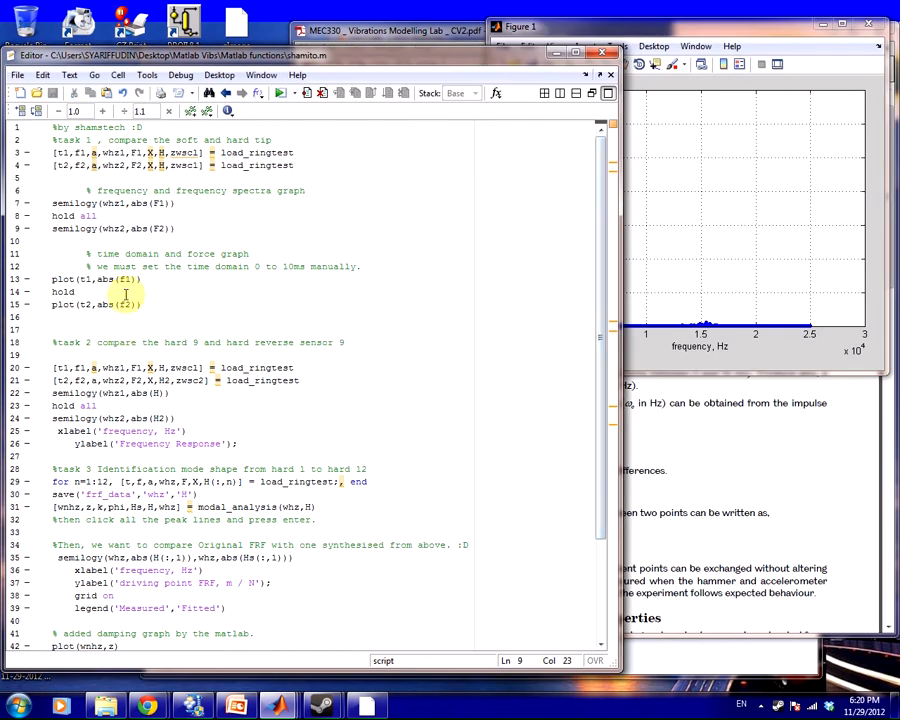
- Select script lines 13–15 (plot, hold, plot) for the overlaid force-versus-time plot
left_click(160, 295)
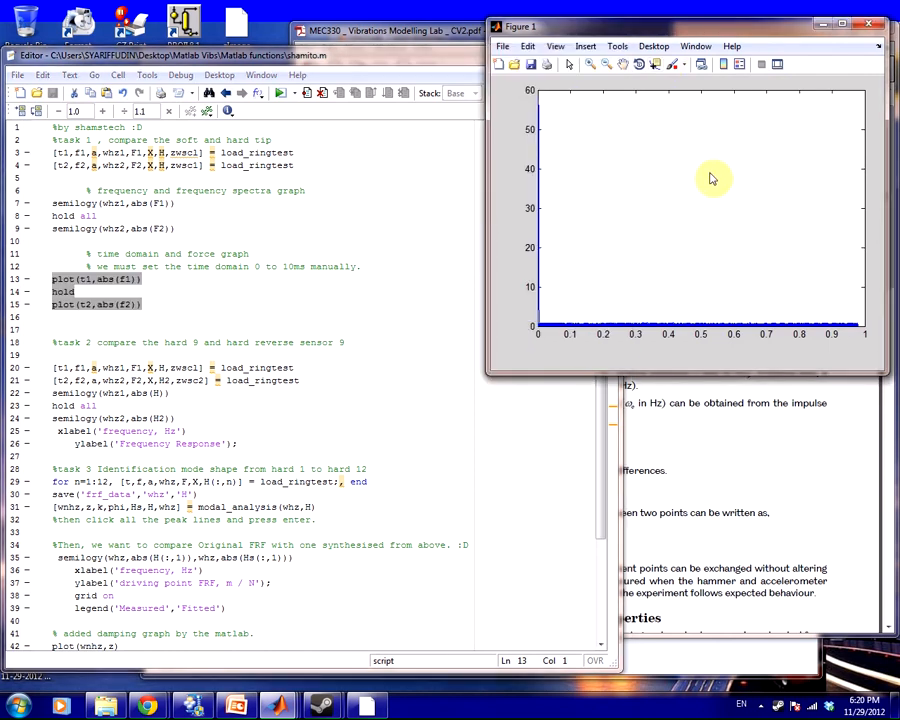
mouse_move(565, 38)
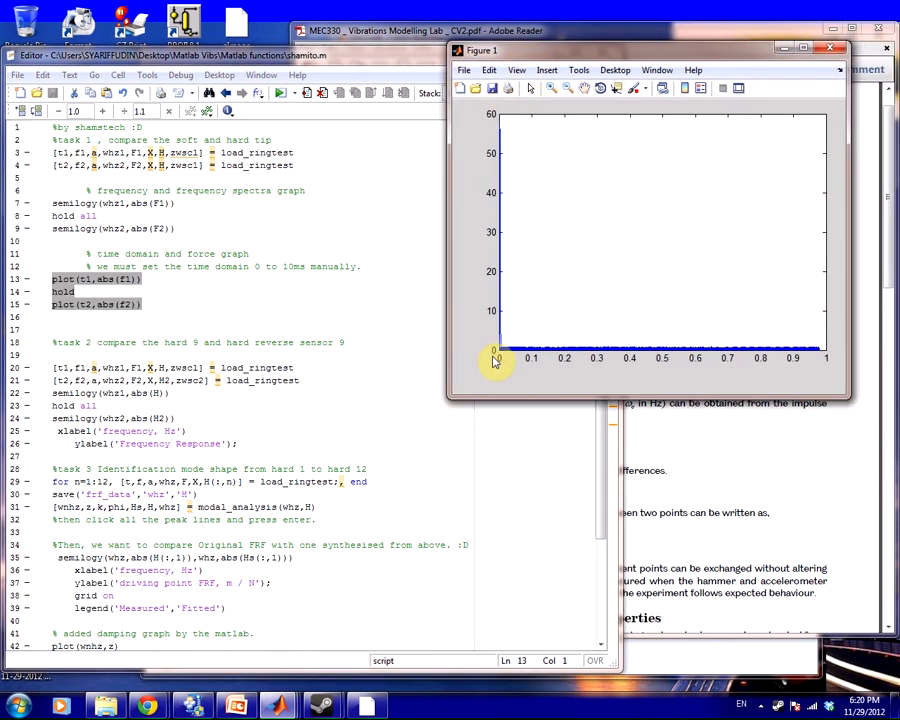
mouse_move(815, 368)
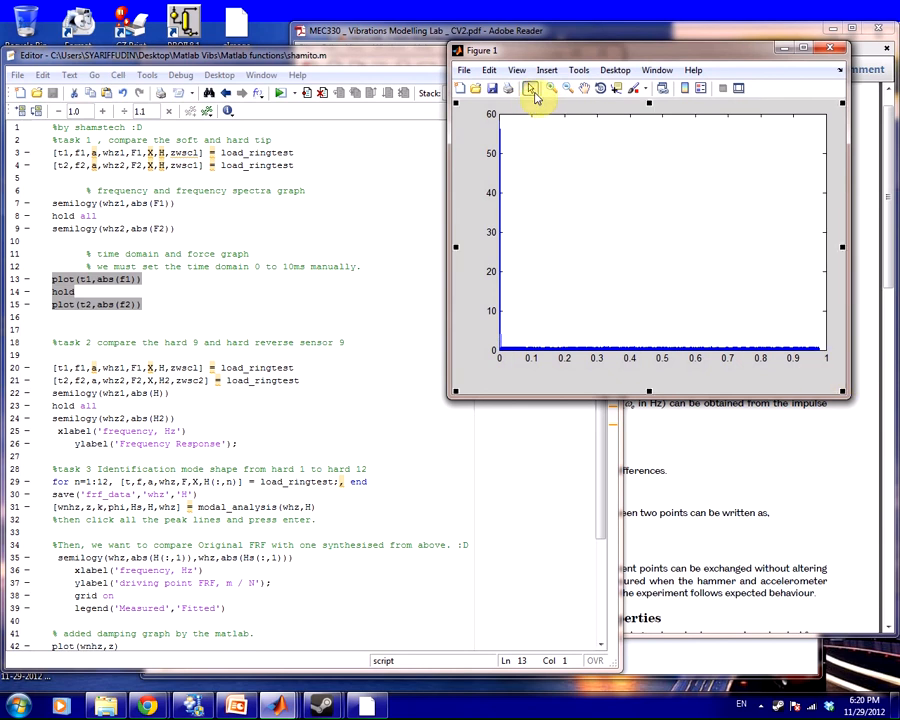
- In the Property Editor, set X Limits to 0–0.01 and X Label to t
left_click(533, 89)
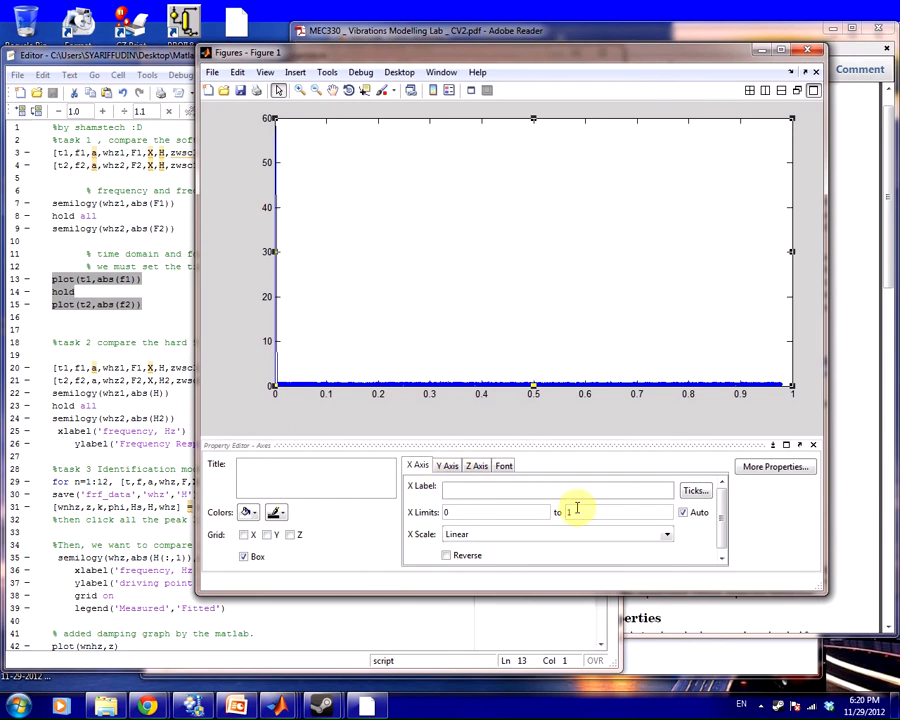
mouse_move(505, 466)
type(".01")
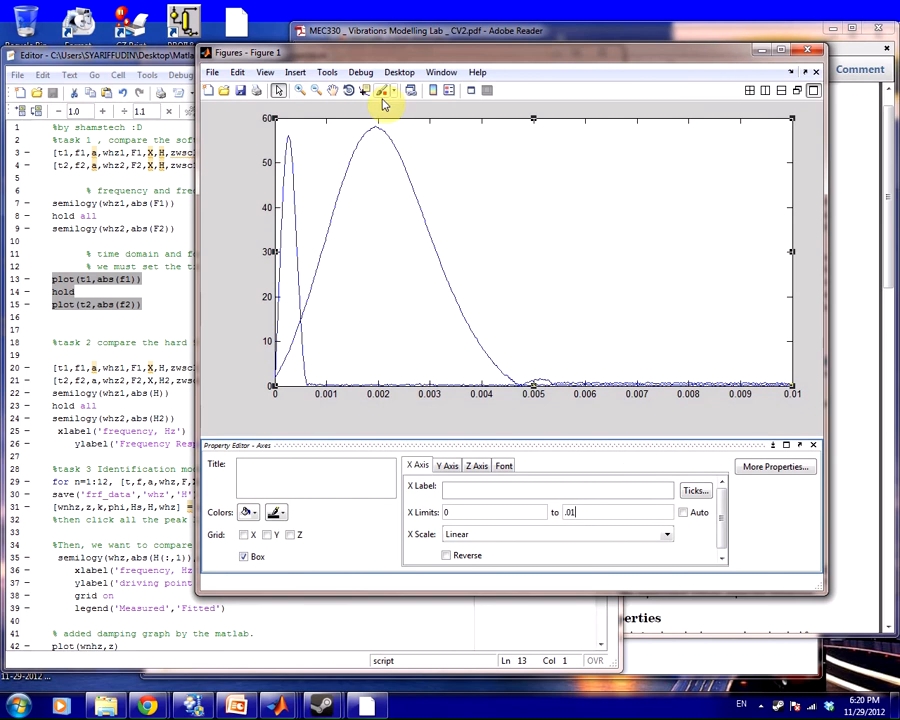
mouse_move(228, 248)
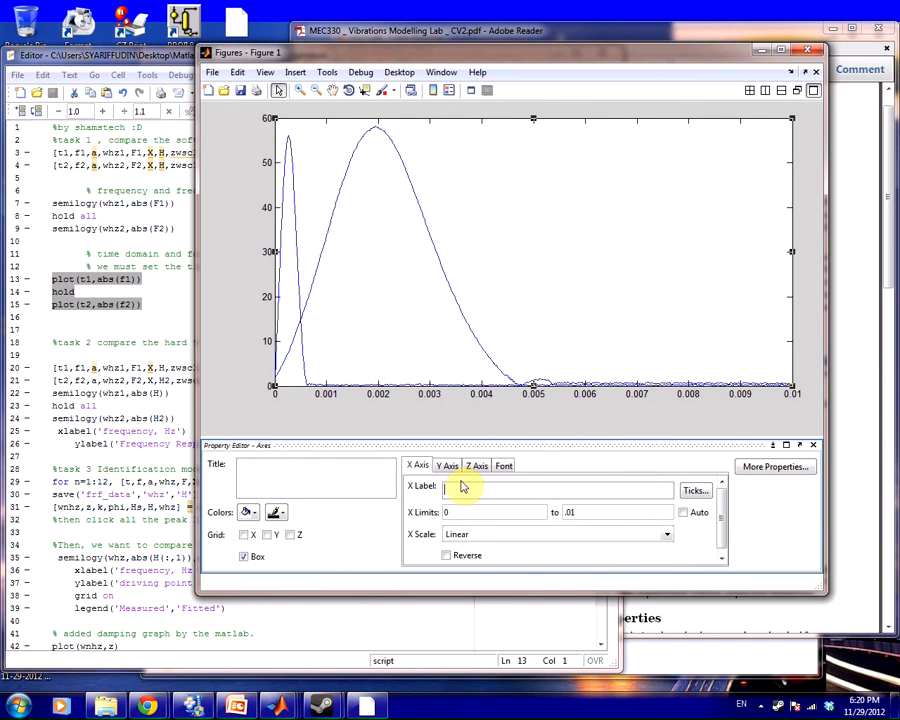
type("t")
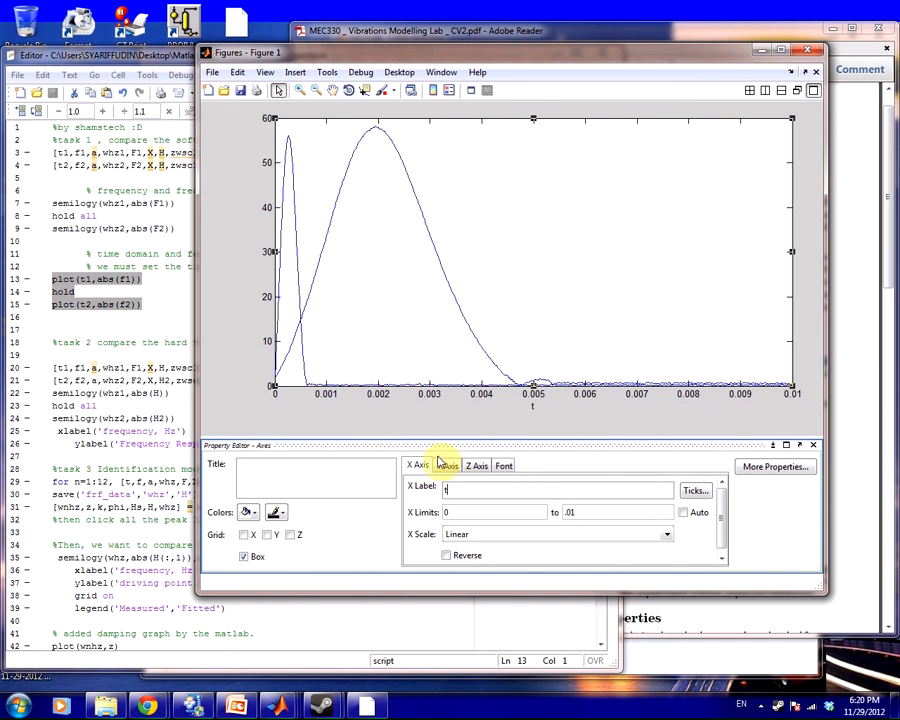
left_click(448, 465)
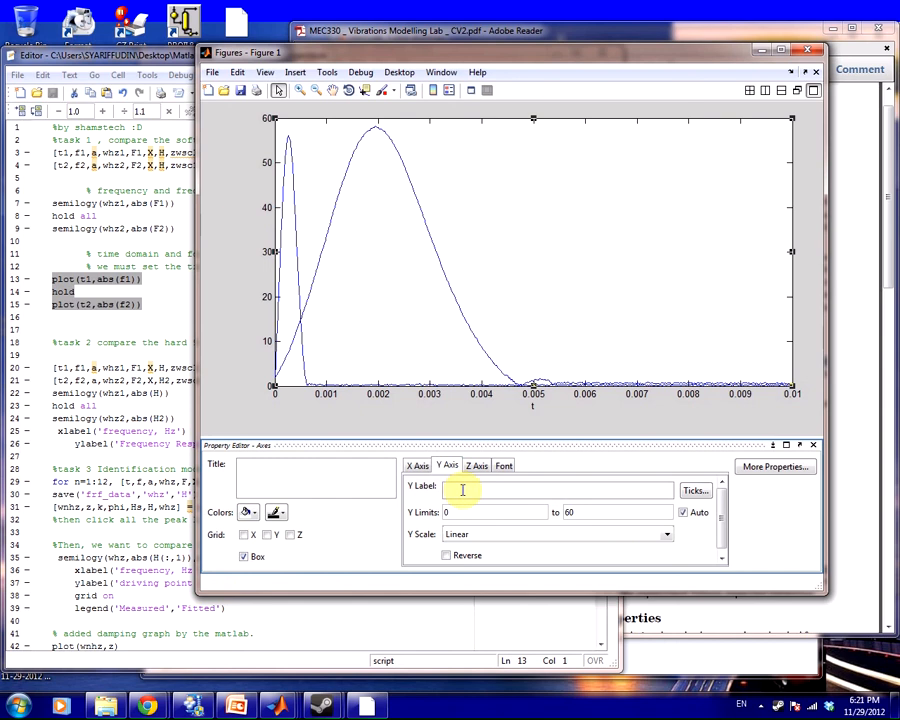
type("r")
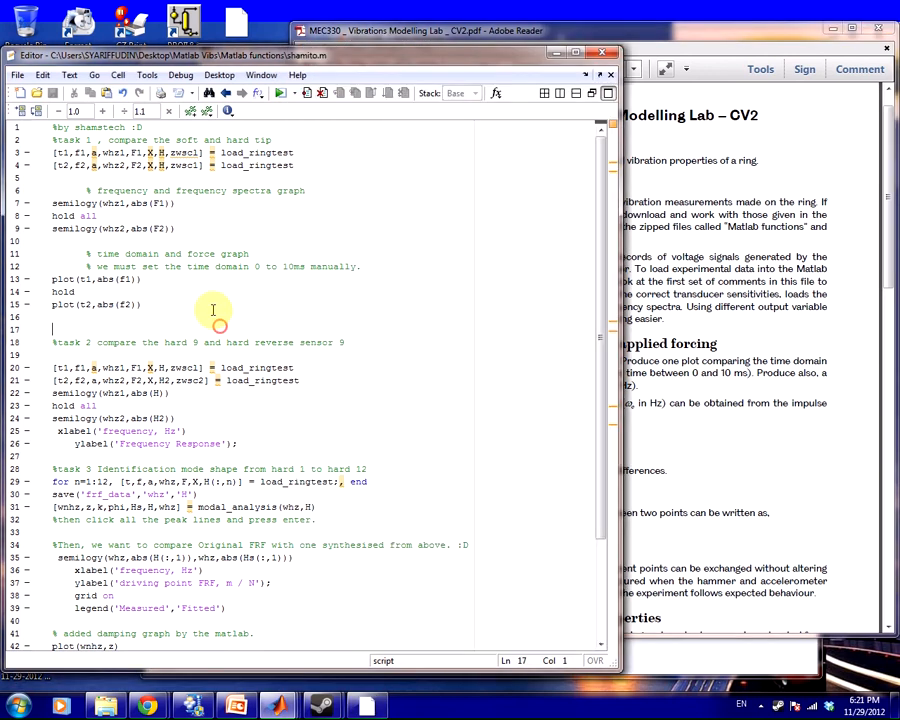
- Run the semilogy lines 7–9 to plot both tips' spectra over 0–1000 Hz
left_click(99, 216)
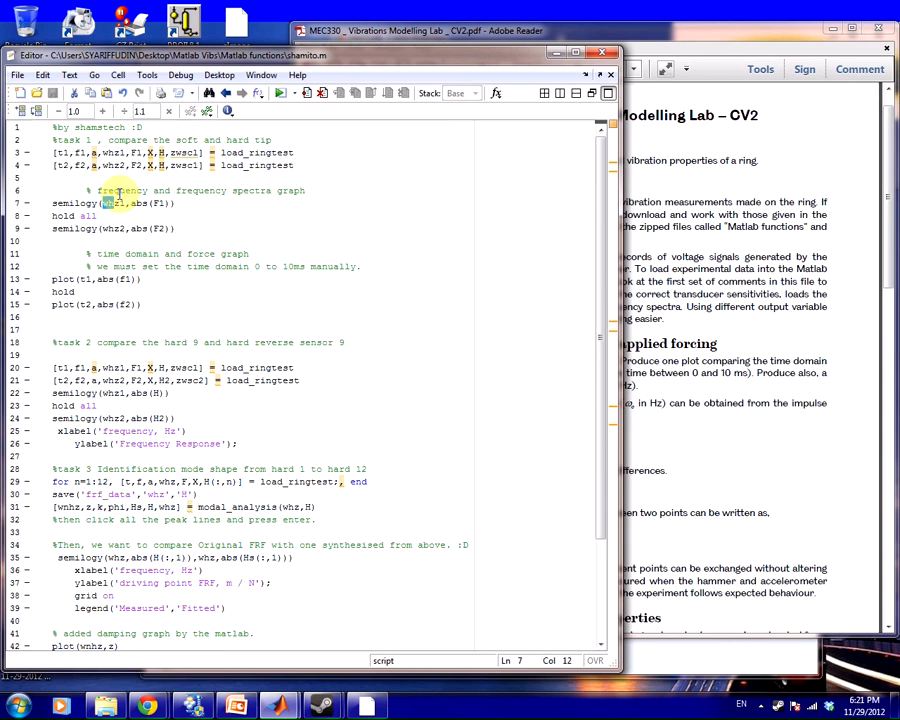
left_click_drag(51, 203, 176, 228)
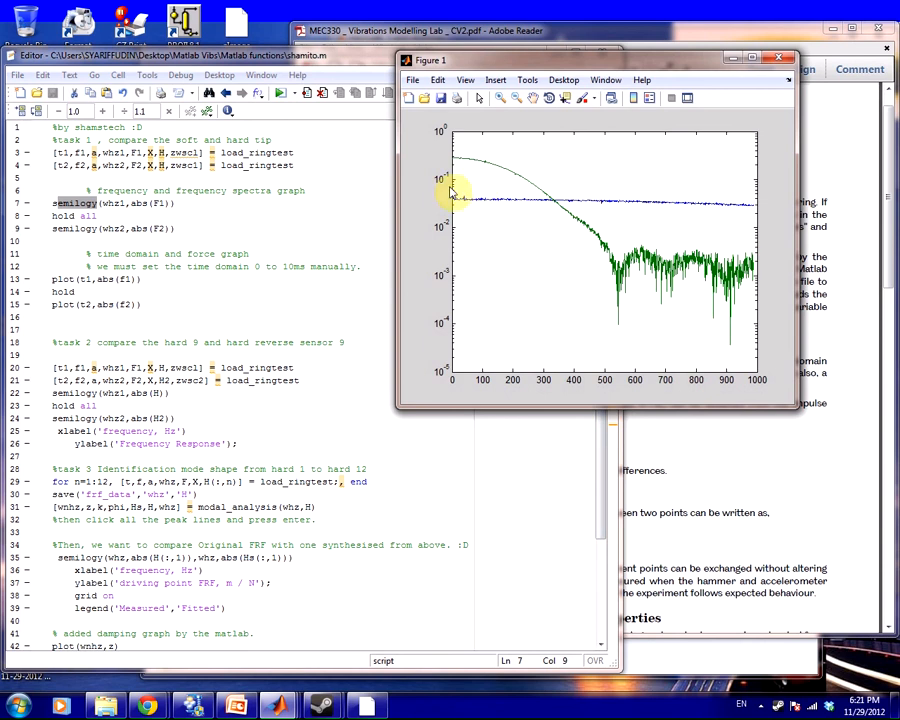
mouse_move(447, 153)
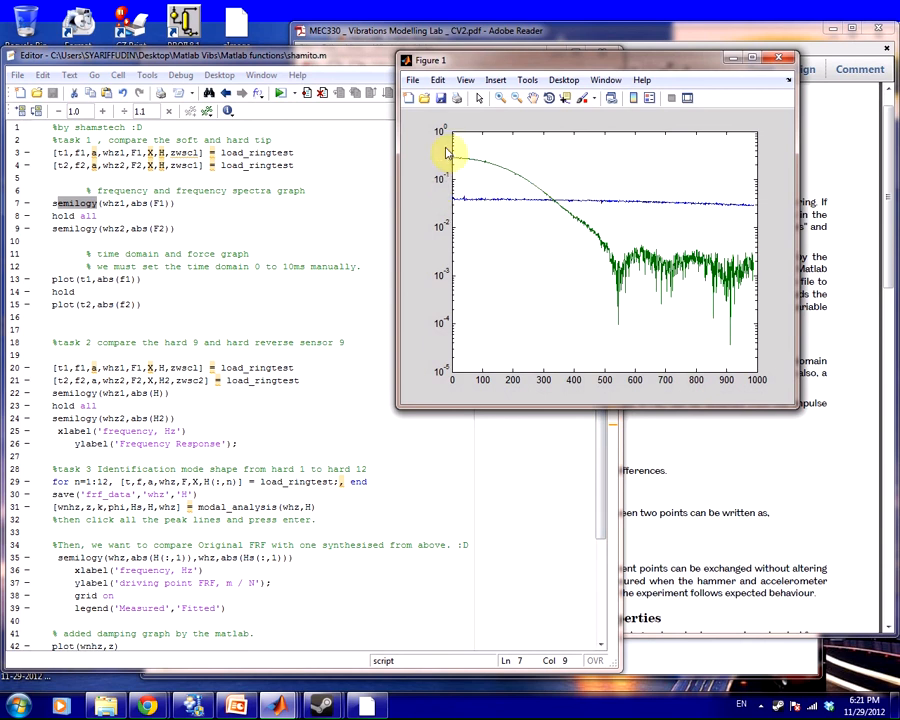
mouse_move(460, 223)
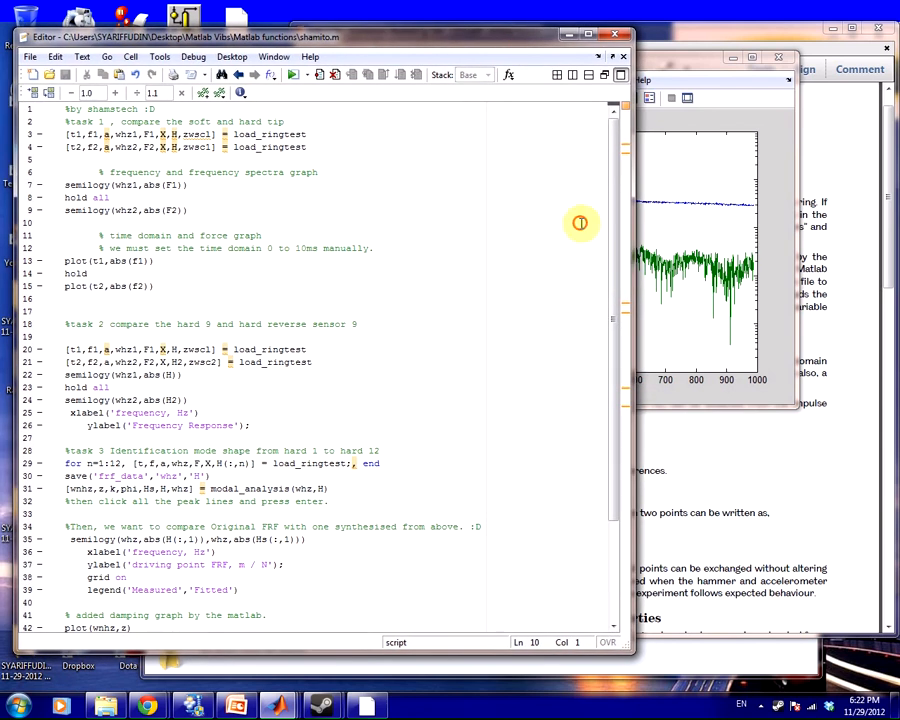
- Bring the spectra figure forward and compare its X Axis and Y Axis settings
left_click(585, 225)
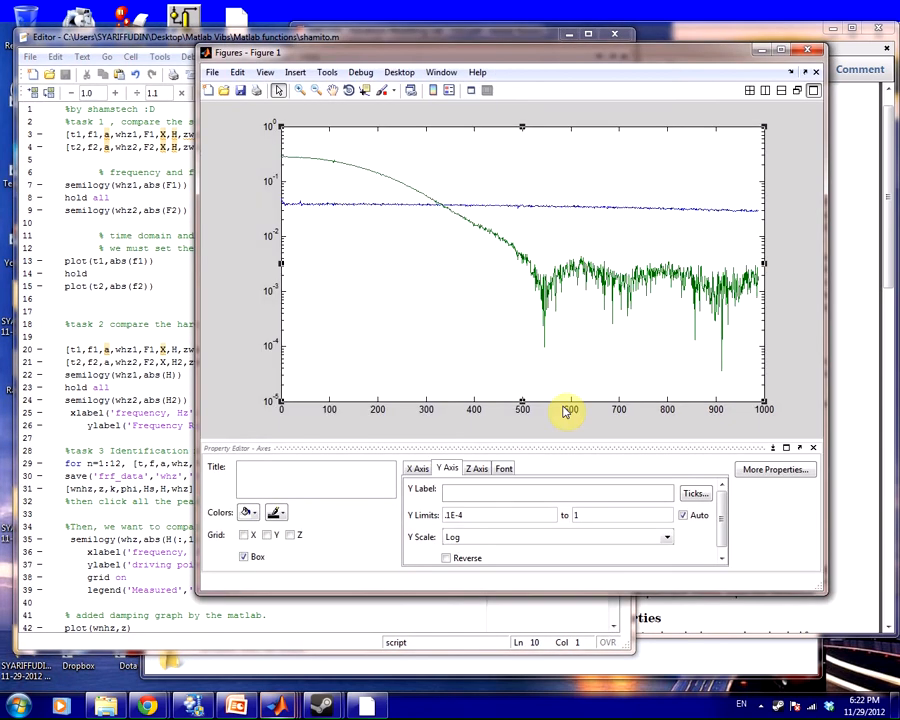
left_click(417, 468)
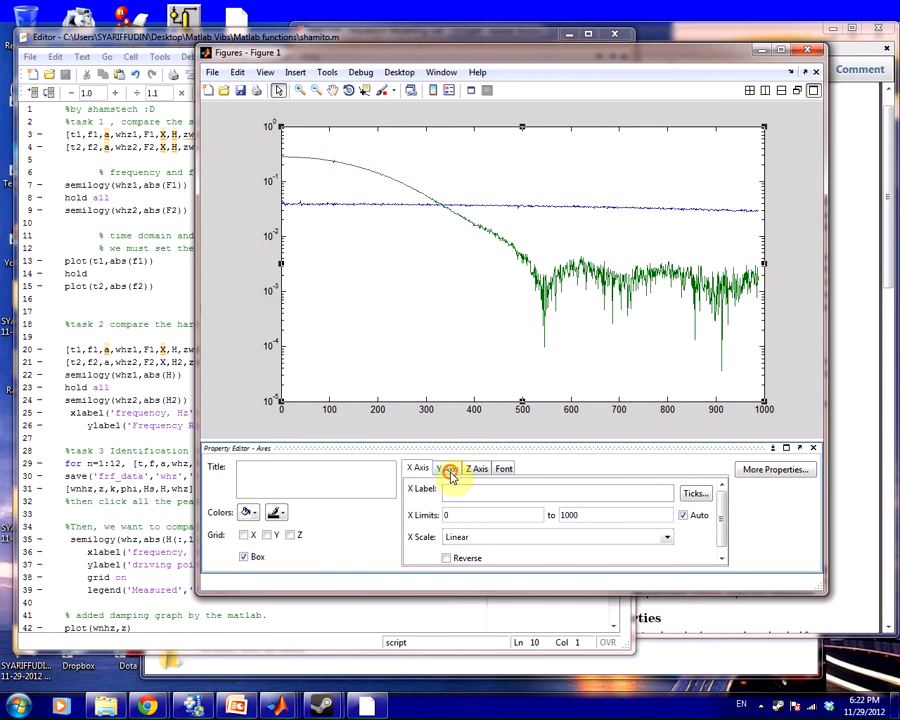
left_click(449, 468)
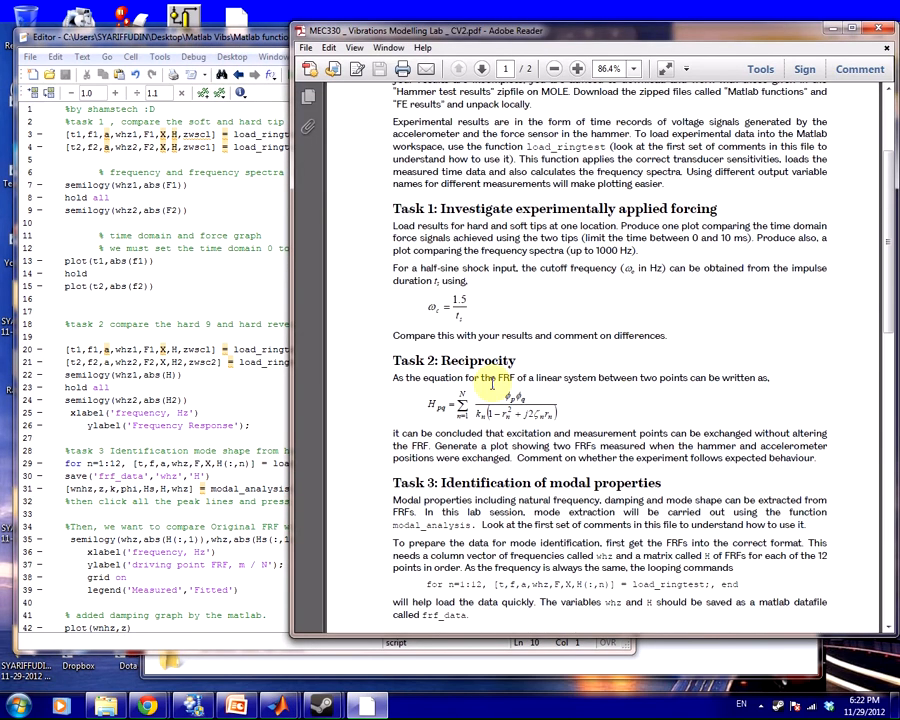
- Scroll the lab sheet to the Task 2: Reciprocity section
scroll("up", 3)
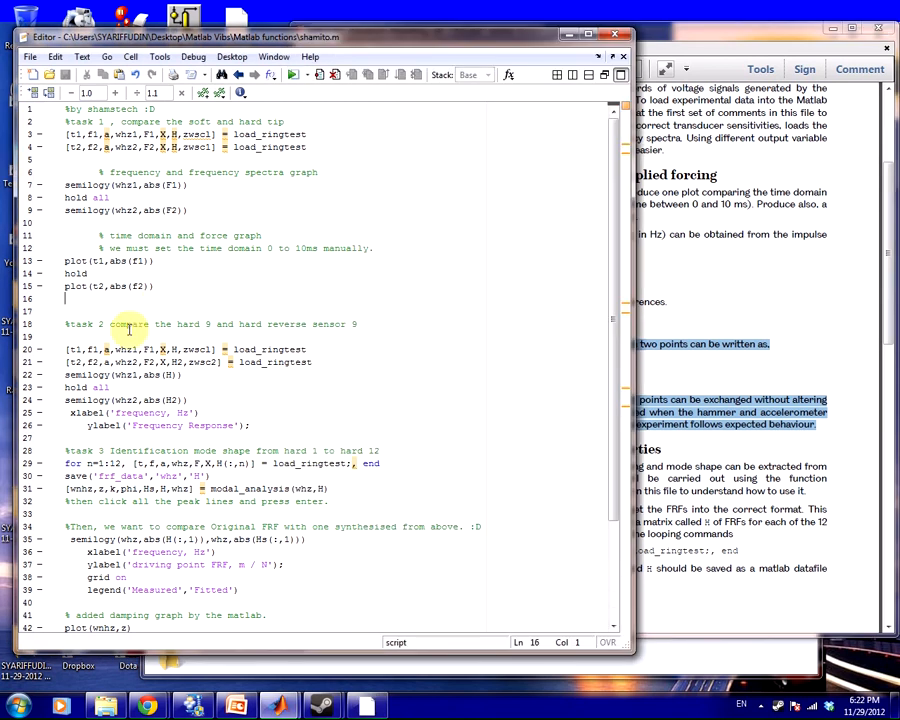
double_click(128, 323)
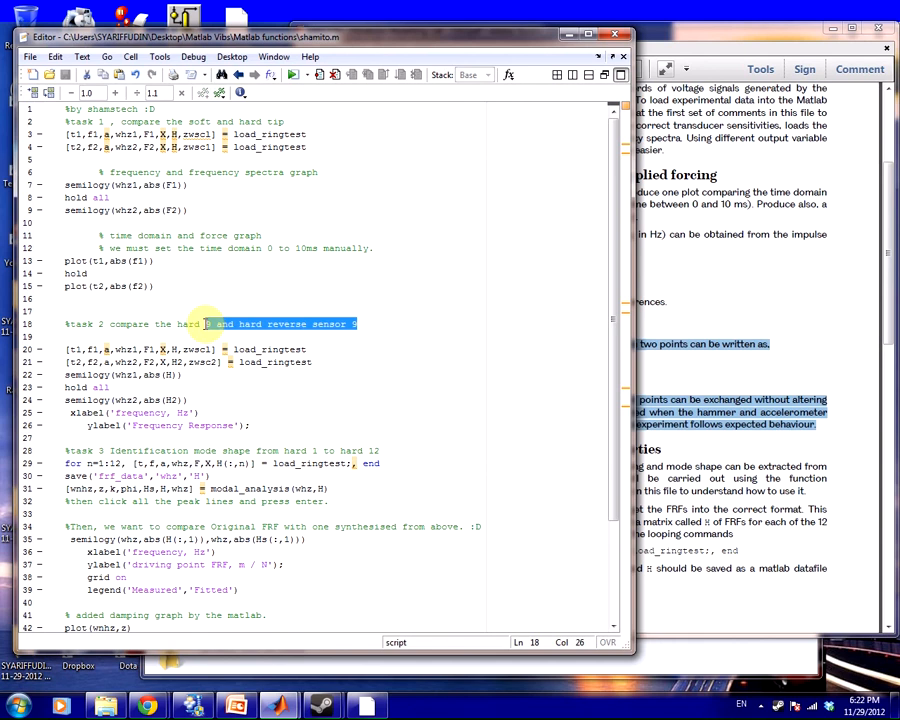
left_click(220, 323)
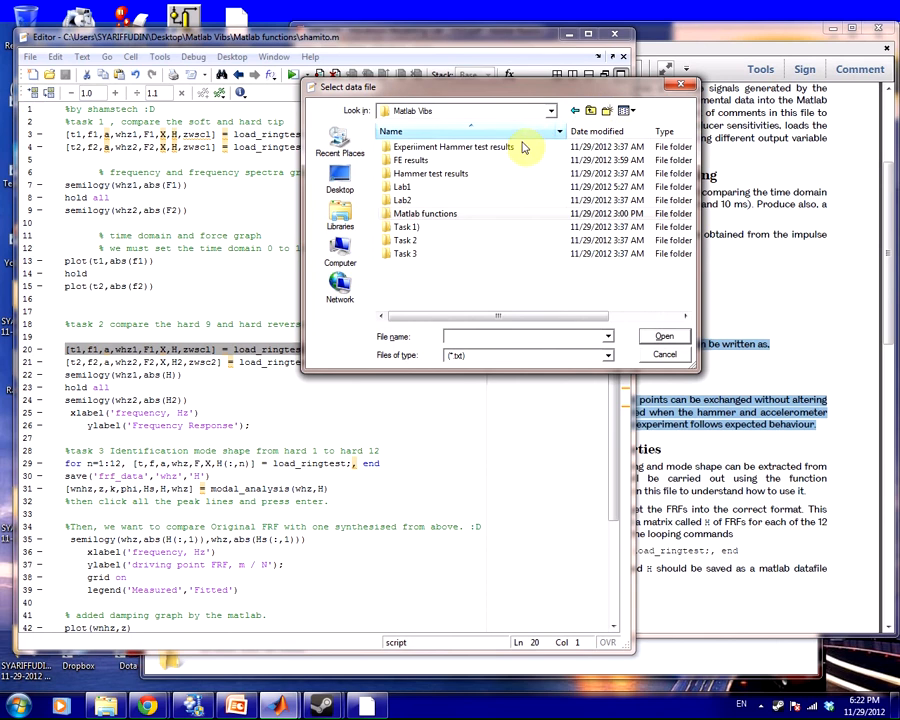
- Load Hard 1 sensor at 9.txt from Experiment Hammer test results, then close Figure 1
double_click(452, 147)
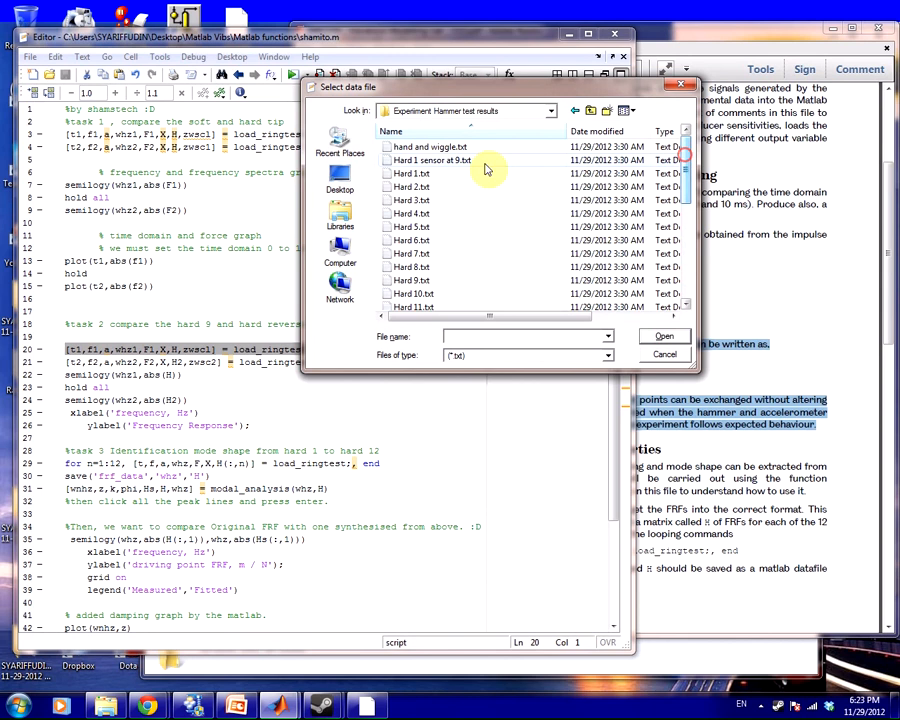
left_click(432, 160)
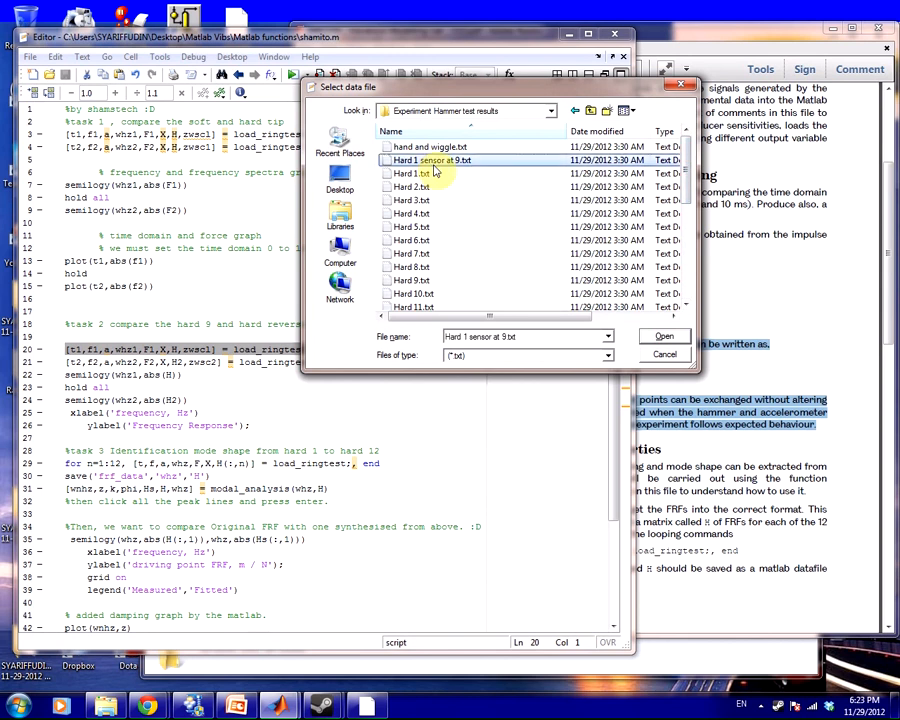
left_click(663, 336)
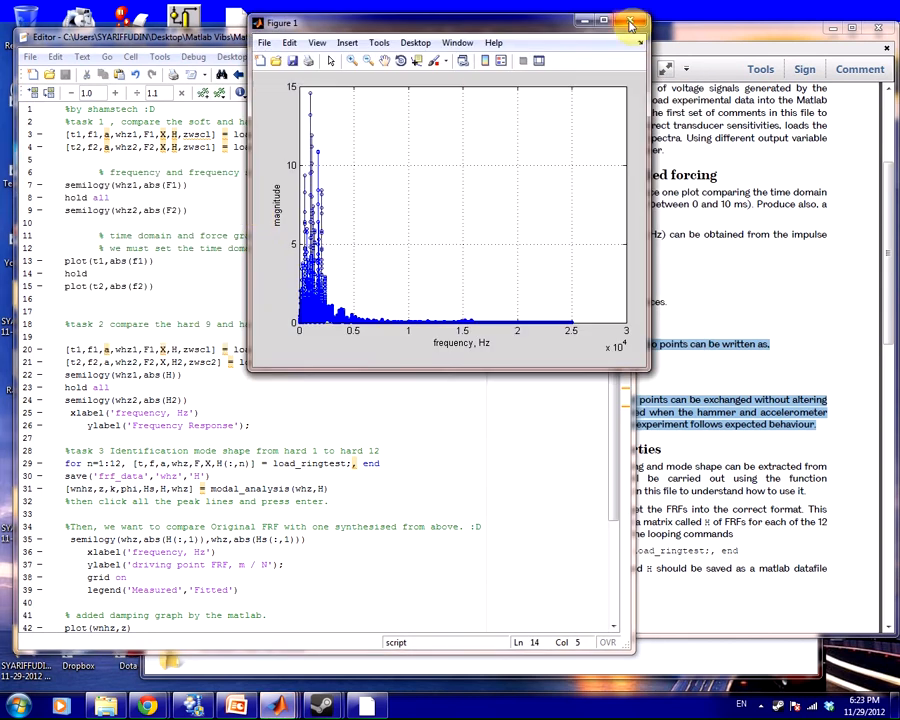
left_click(630, 22)
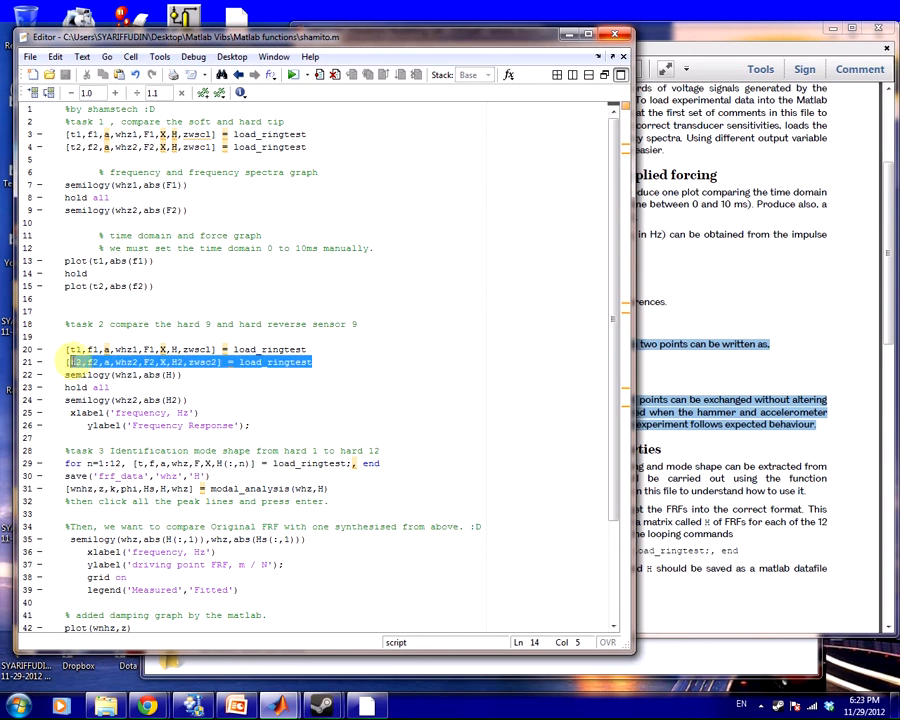
- Run line 21, open the second file from Experiment Hammer test results, then close Figure 1
left_click(70, 361)
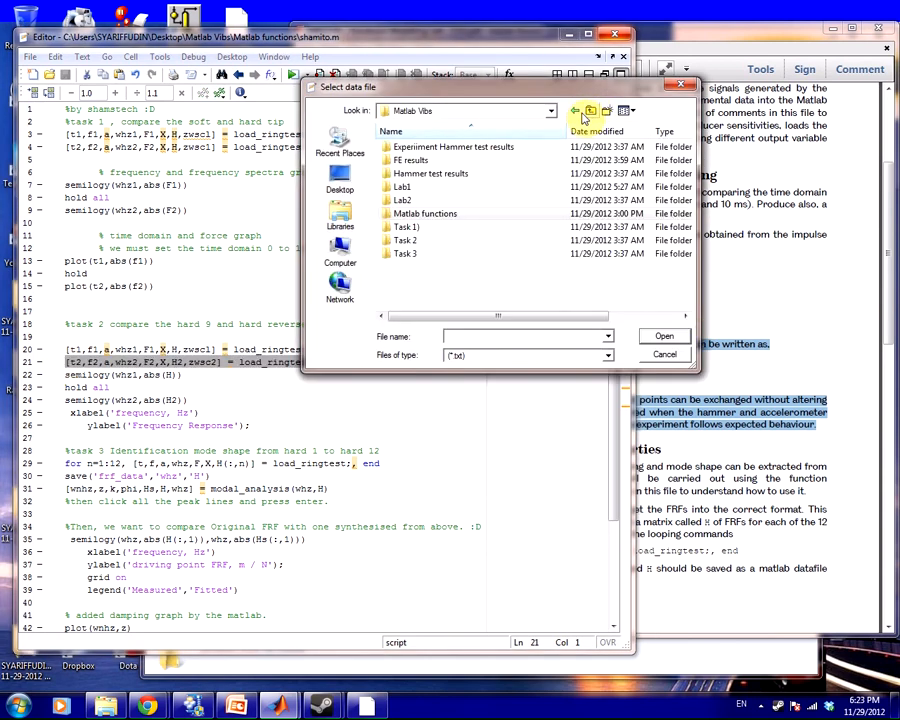
double_click(453, 147)
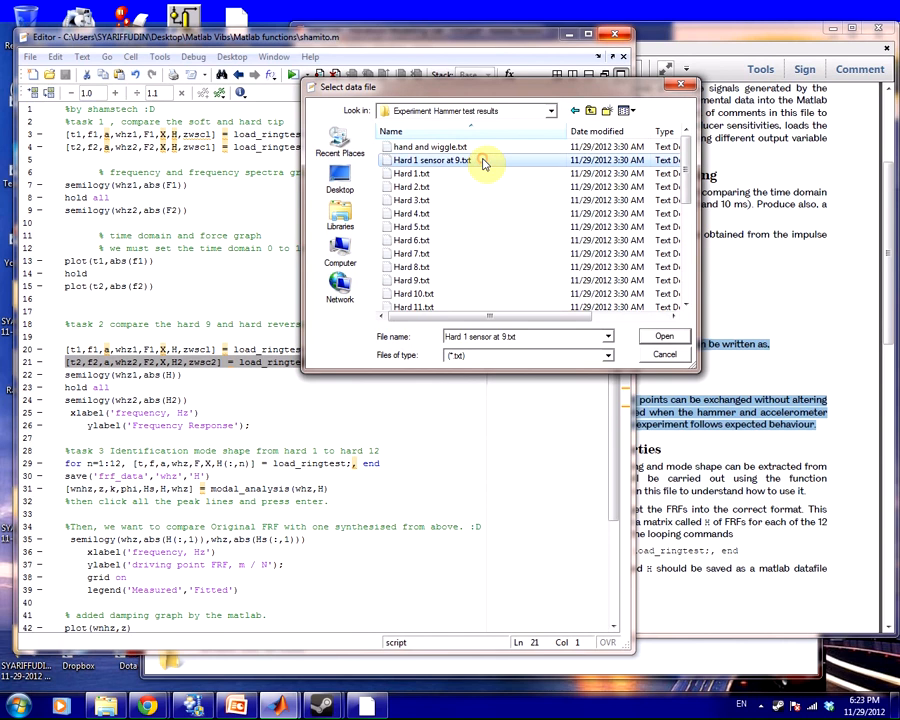
scroll("down", 3)
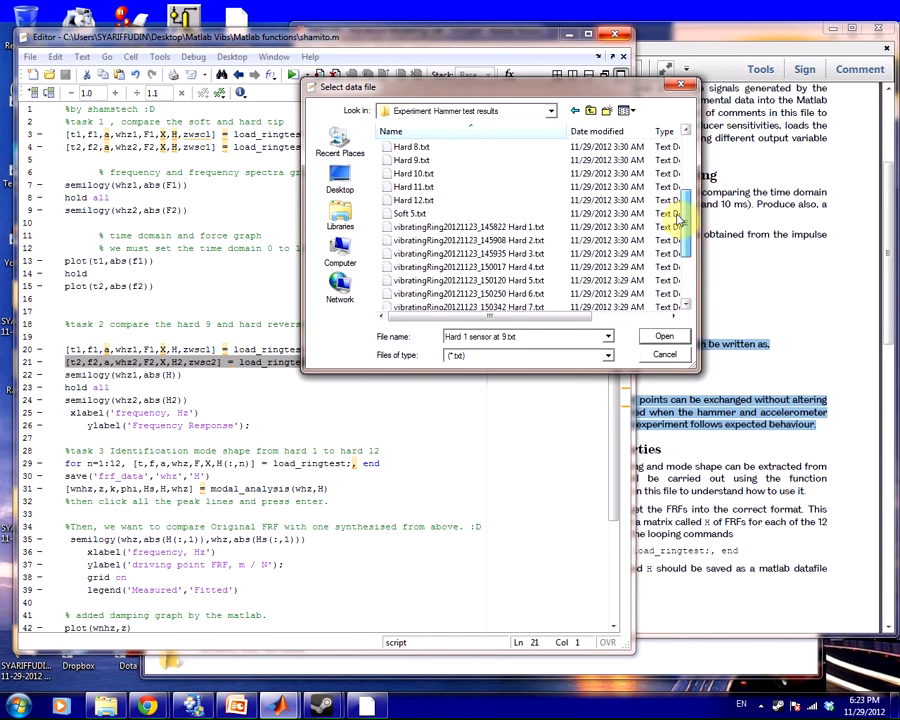
scroll("down", 3)
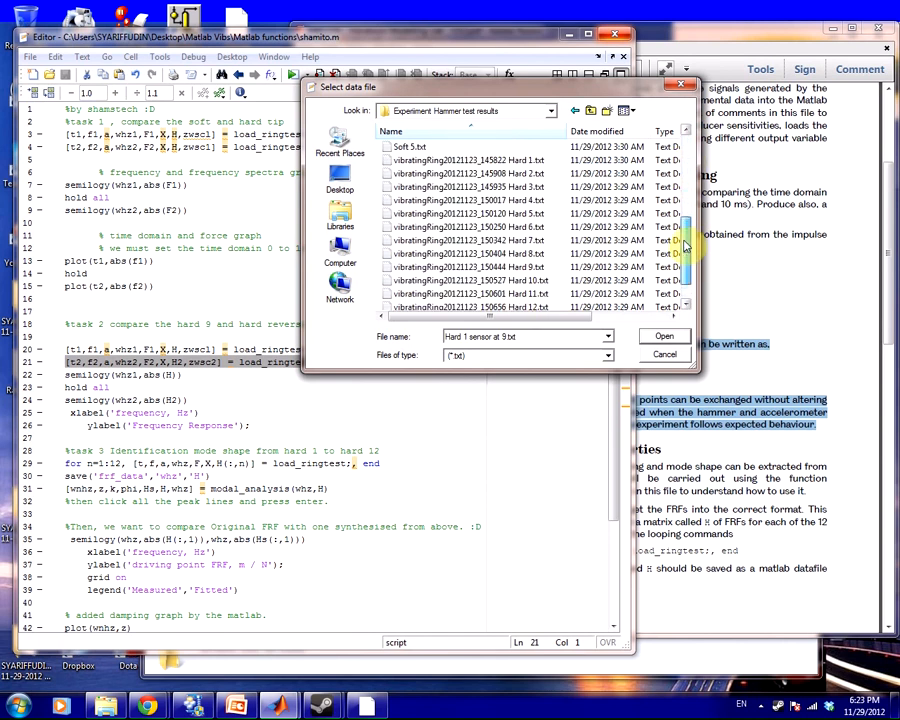
scroll("up", 3)
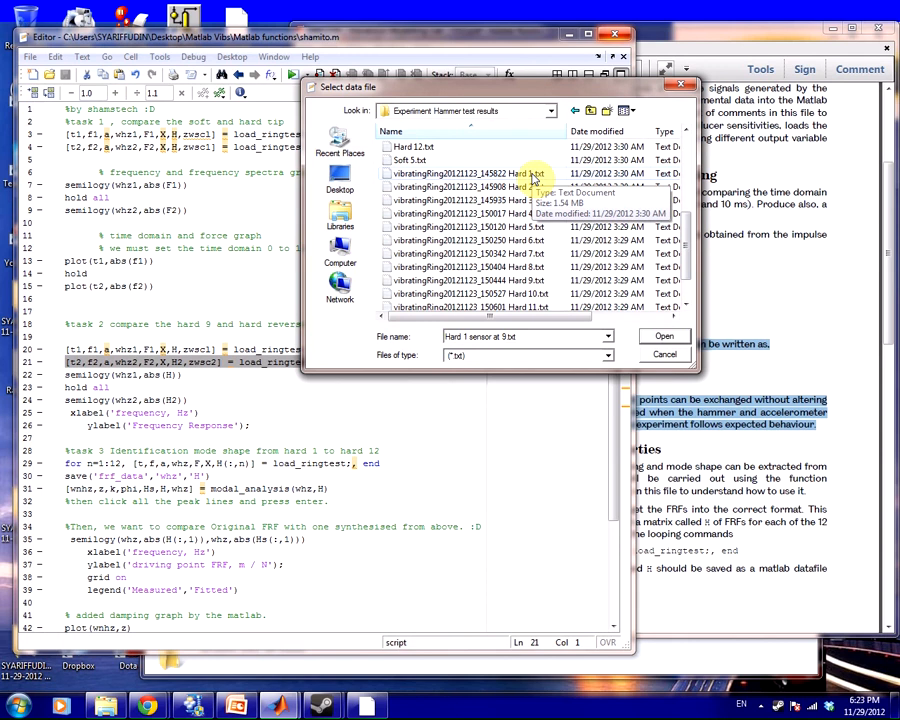
left_click(664, 354)
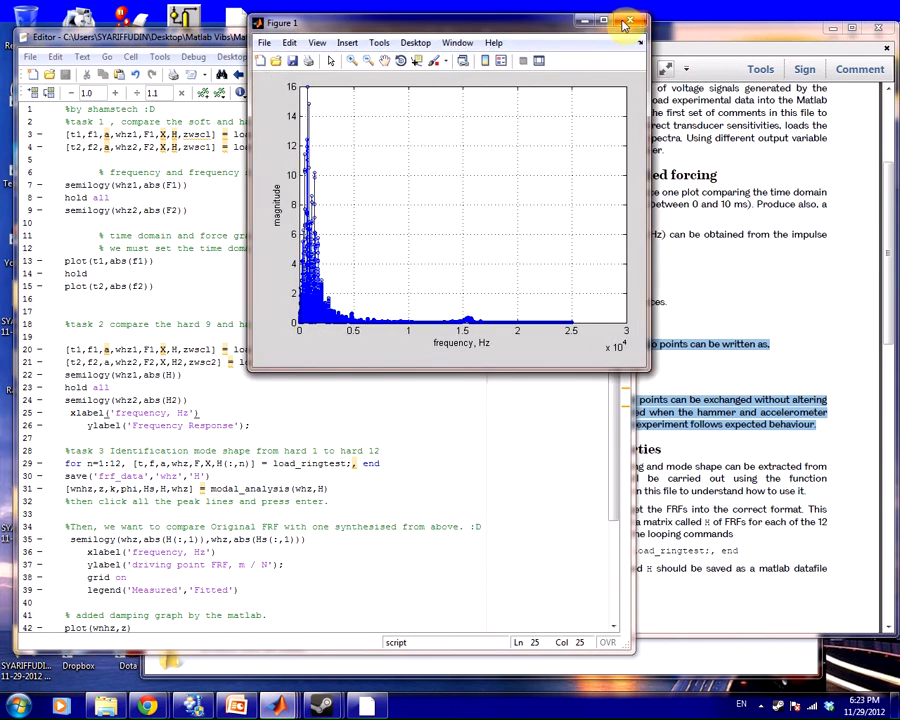
left_click(627, 21)
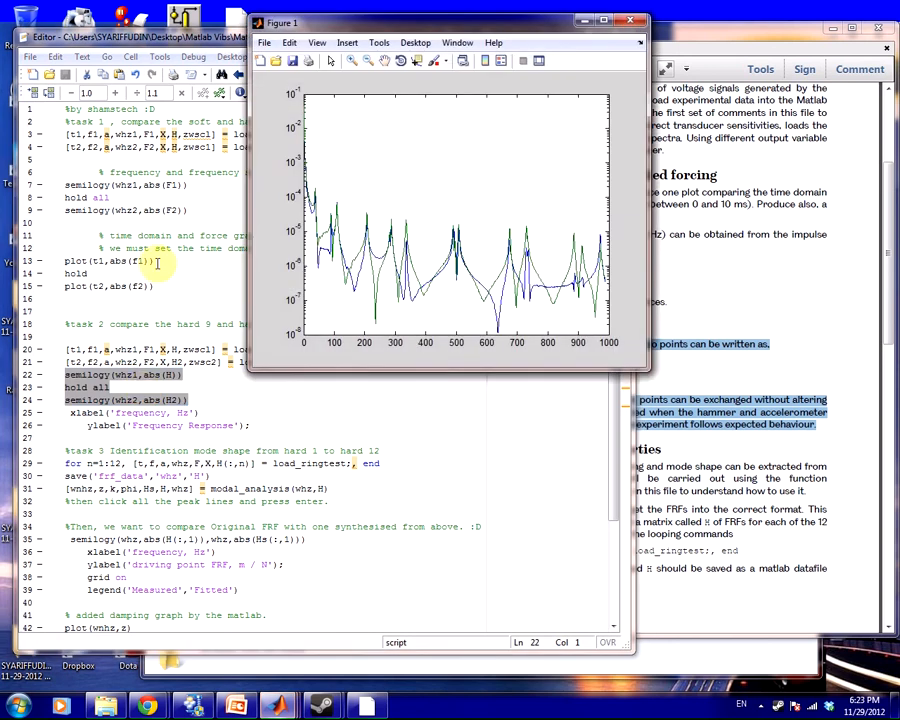
mouse_move(655, 375)
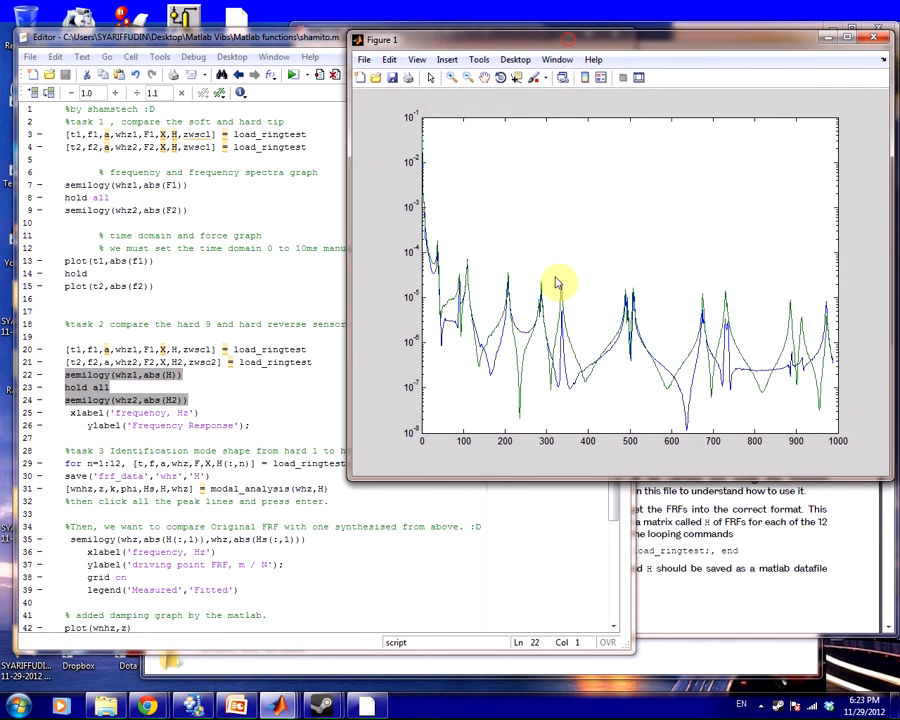
mouse_move(600, 300)
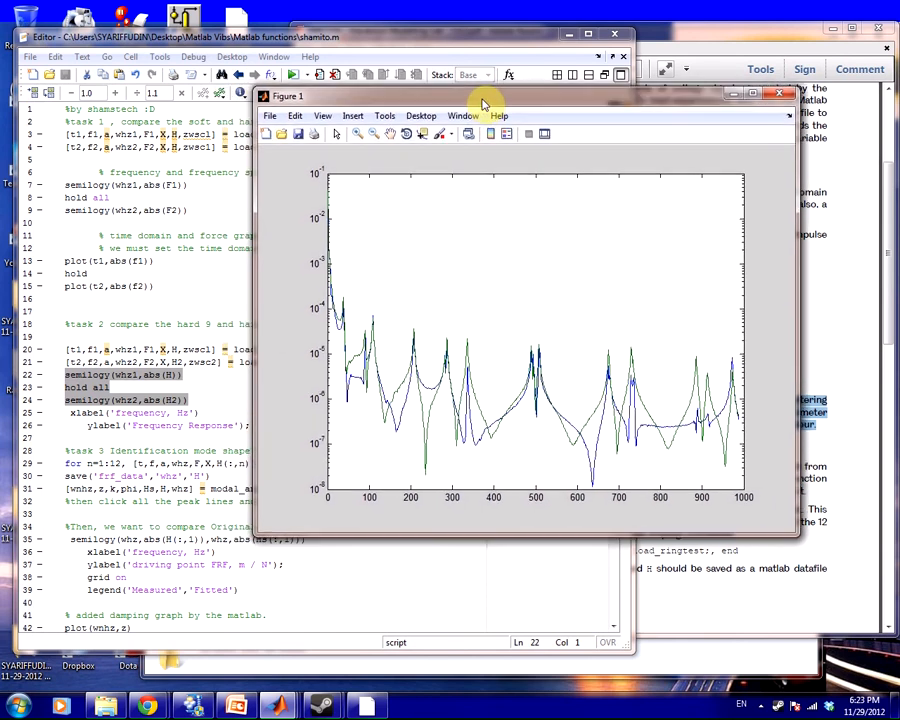
mouse_move(517, 331)
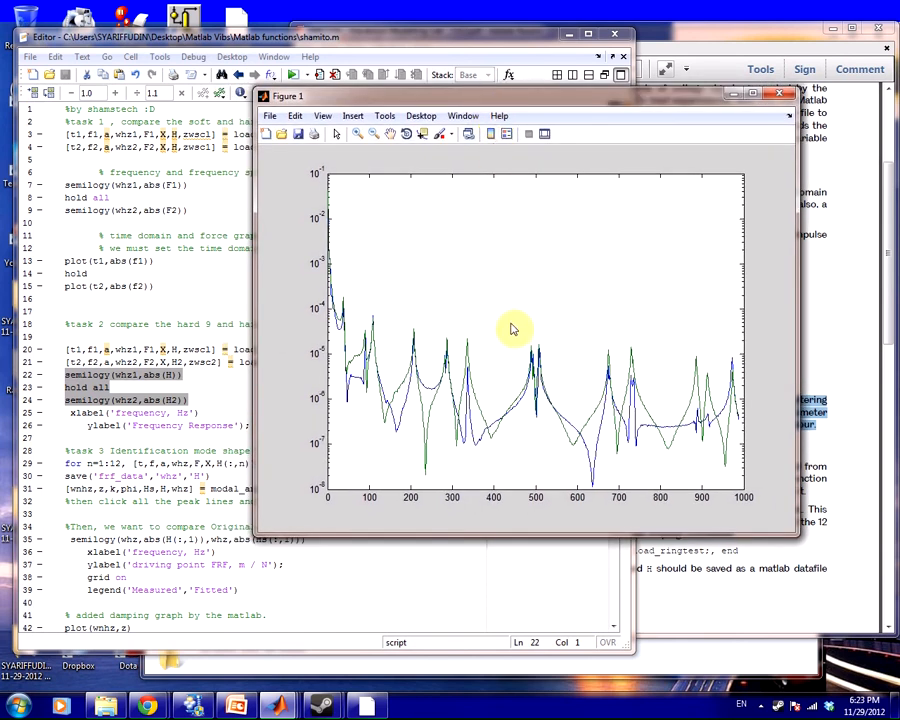
mouse_move(447, 336)
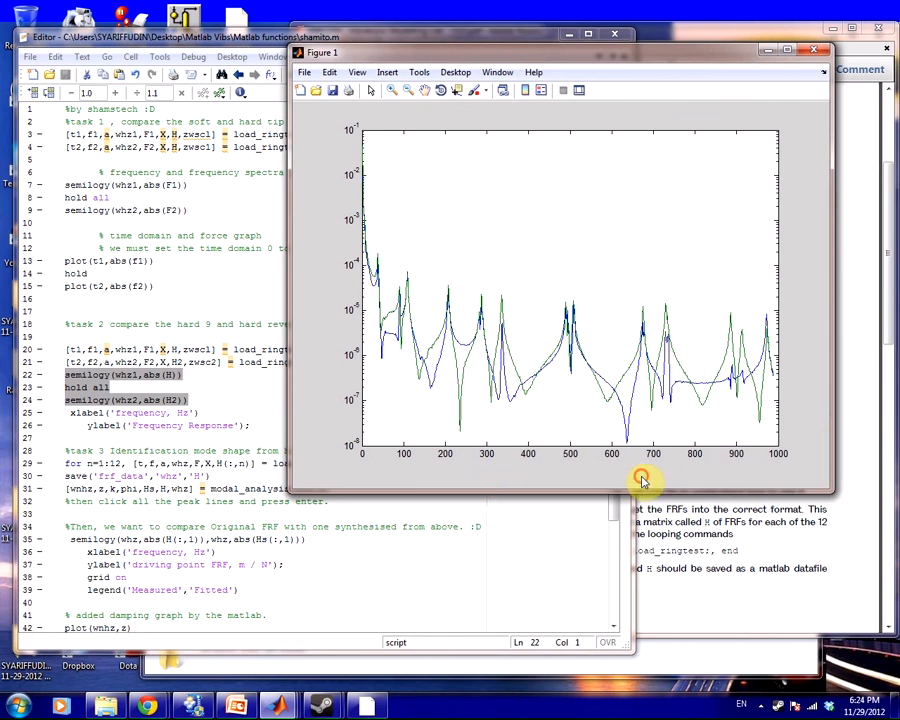
mouse_move(323, 262)
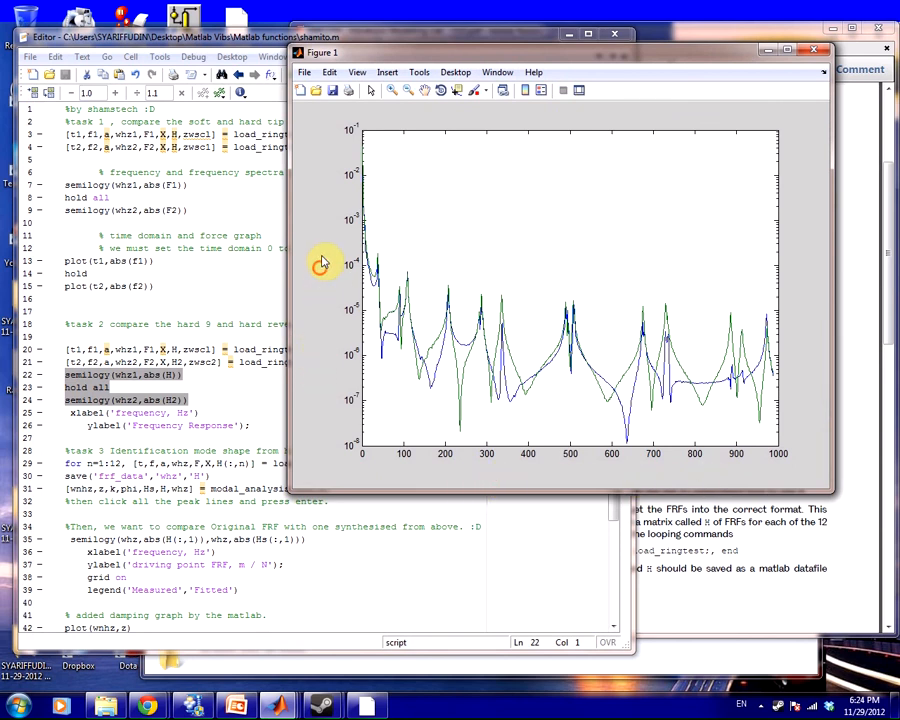
mouse_move(320, 330)
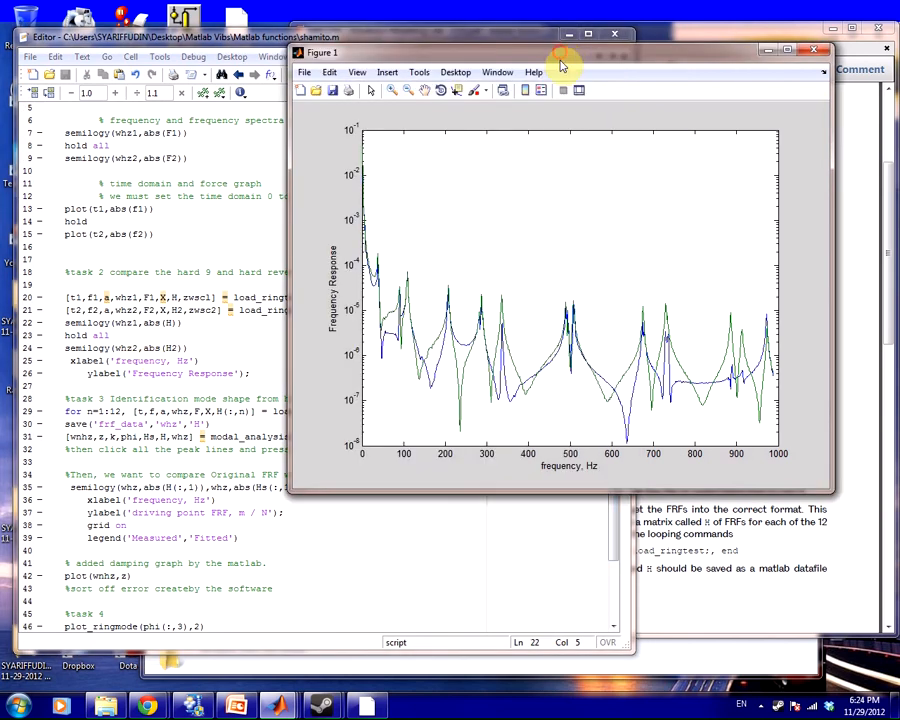
- Drag the labelled frequency response figure window slightly lower on screen
left_click_drag(560, 52, 565, 83)
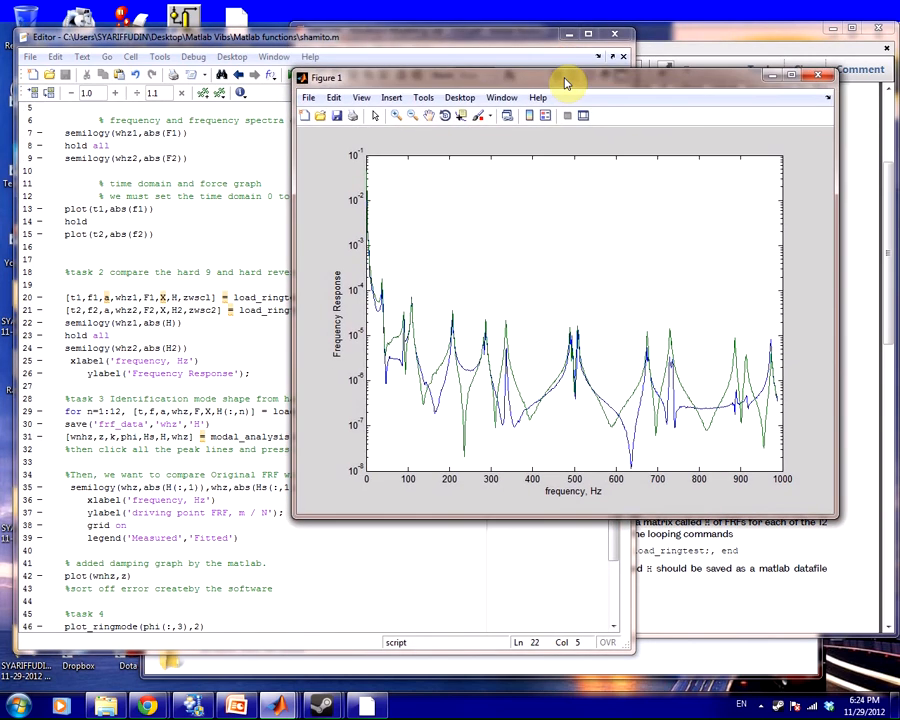